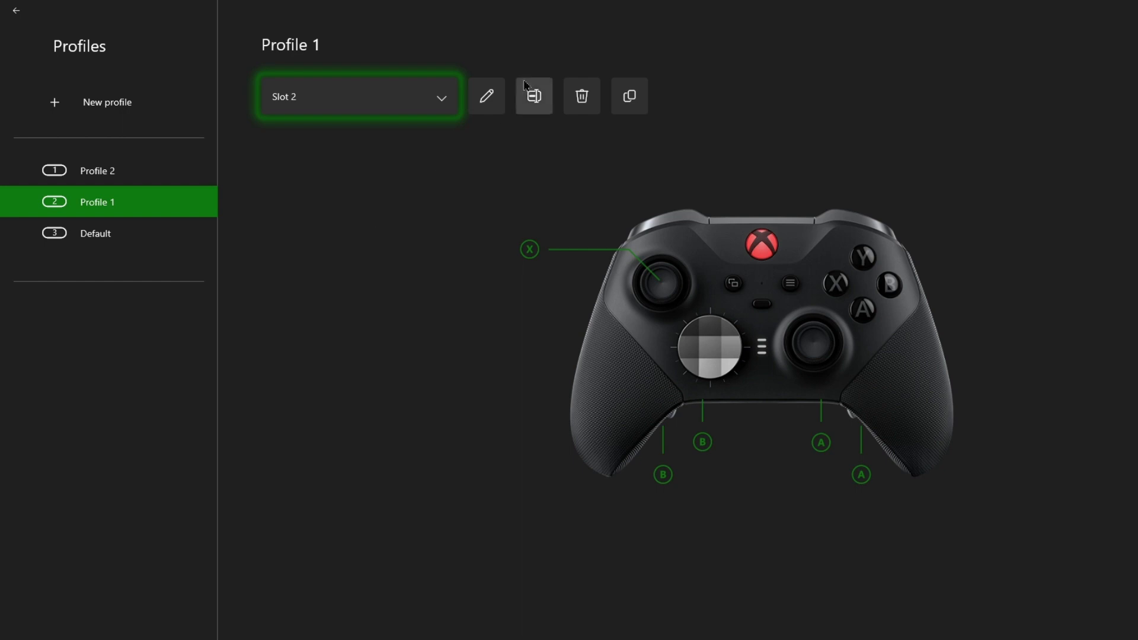
mouse_move(626, 283)
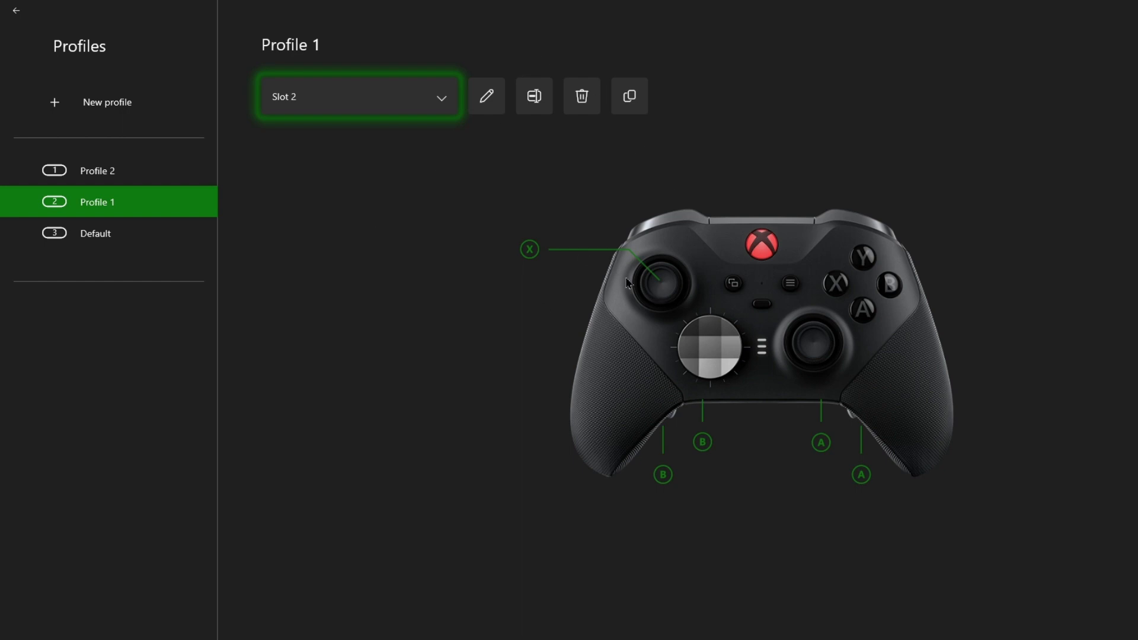
mouse_move(356, 223)
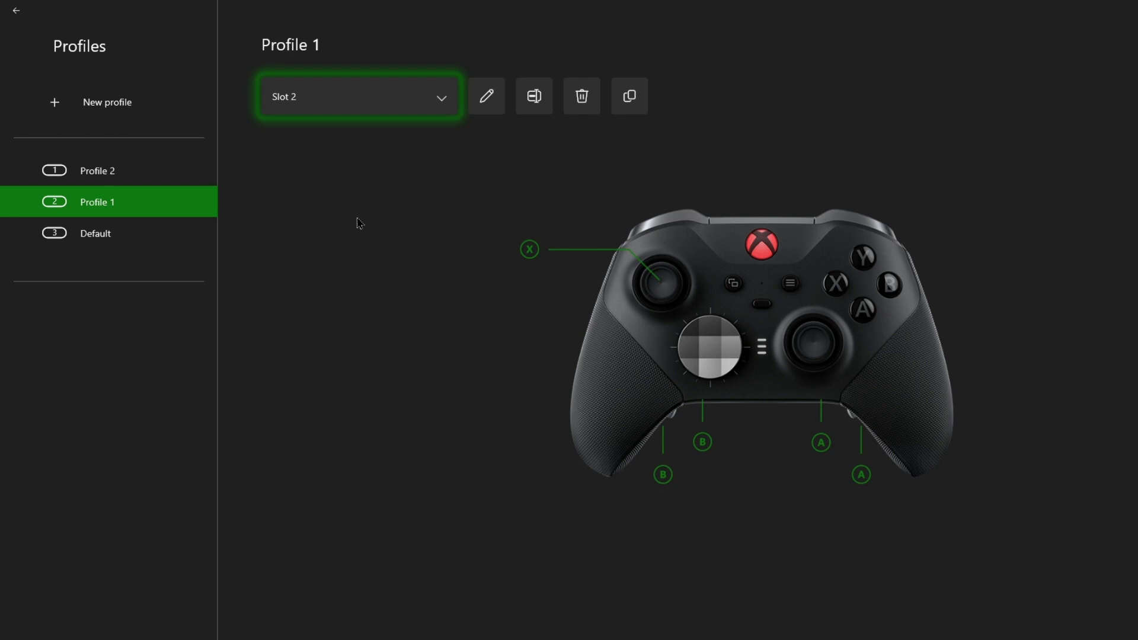
mouse_move(558, 274)
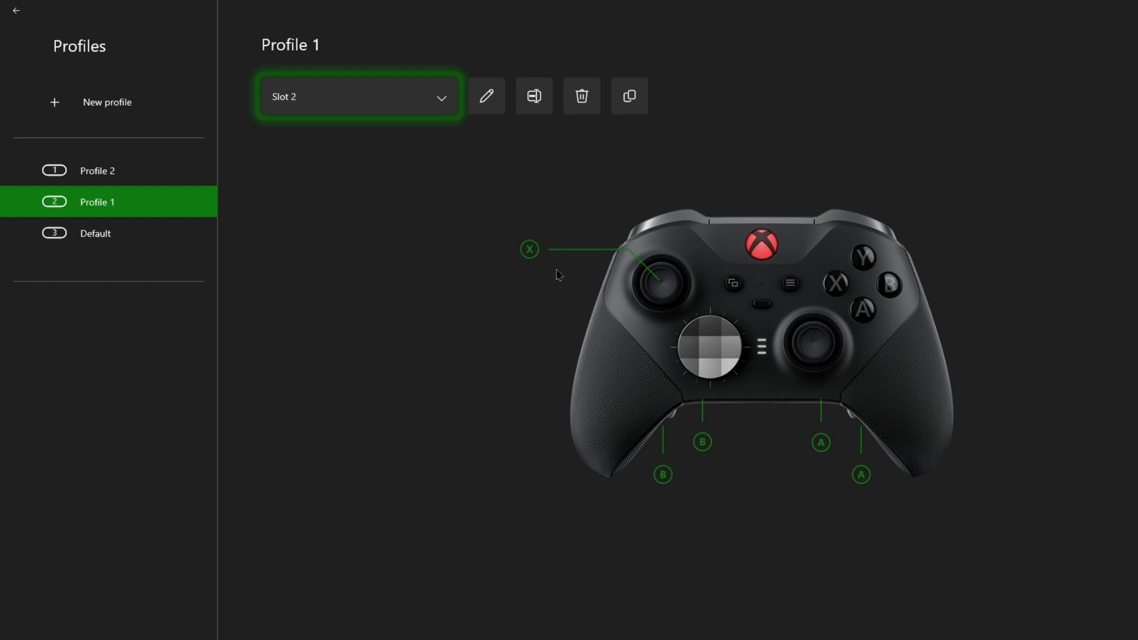
mouse_move(403, 288)
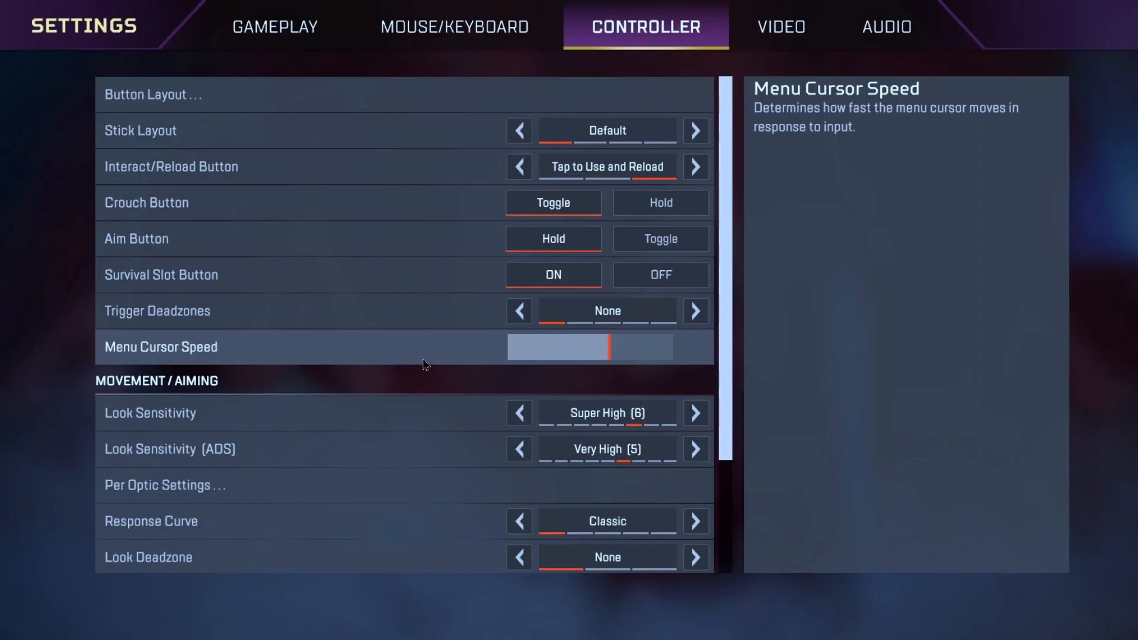
Show the controller presets list with the Customized layout ticked.
click(152, 95)
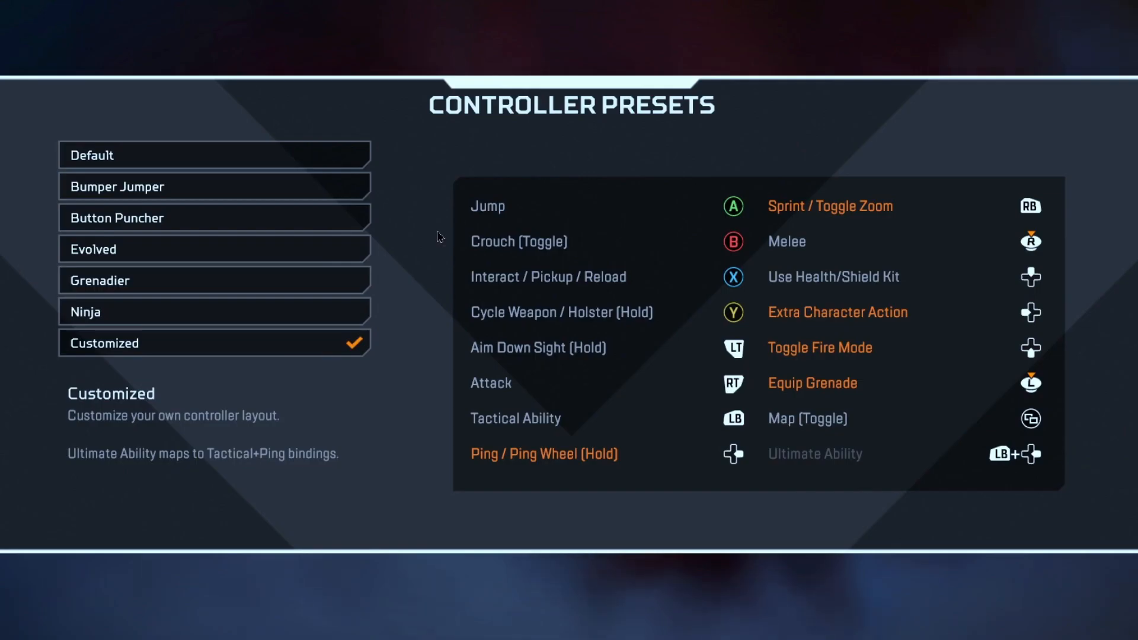
mouse_move(613, 178)
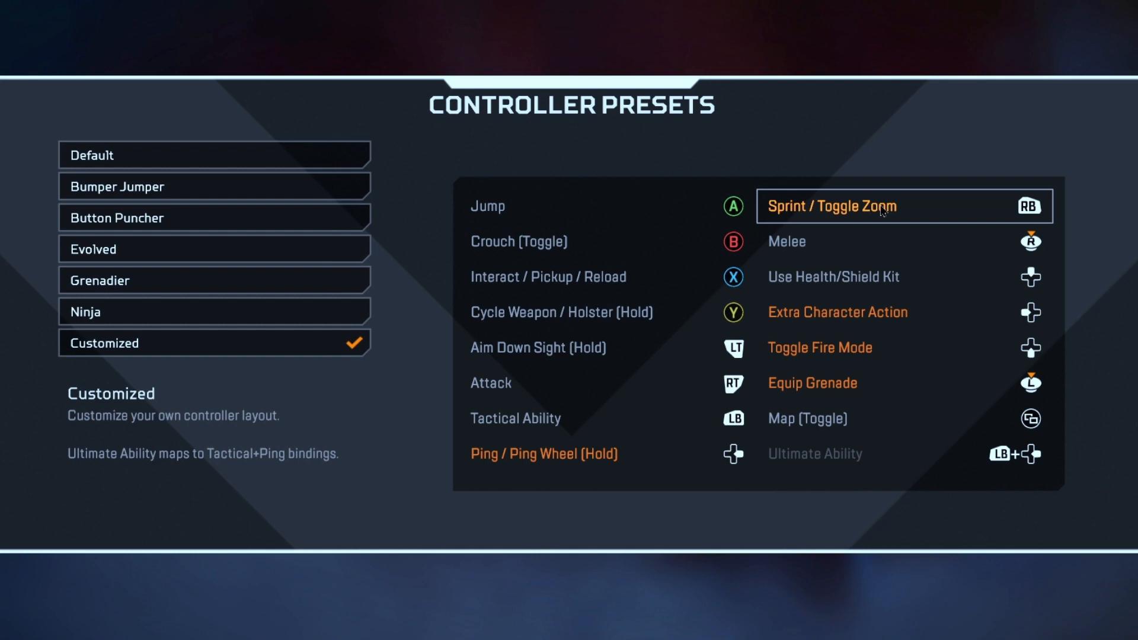
mouse_move(882, 386)
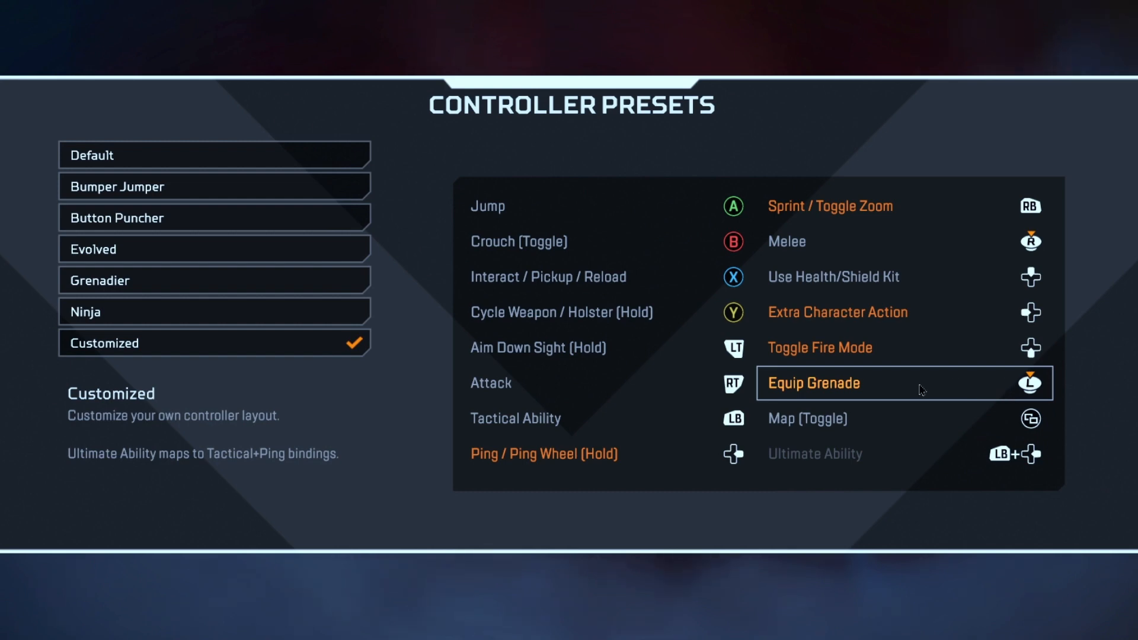
mouse_move(906, 385)
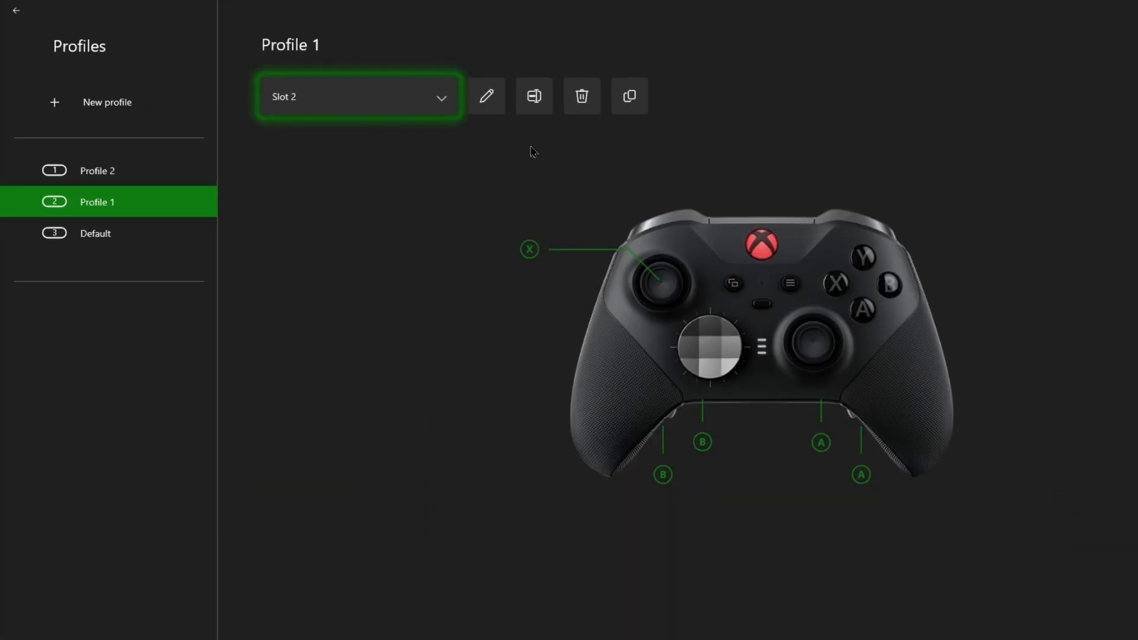
mouse_move(541, 343)
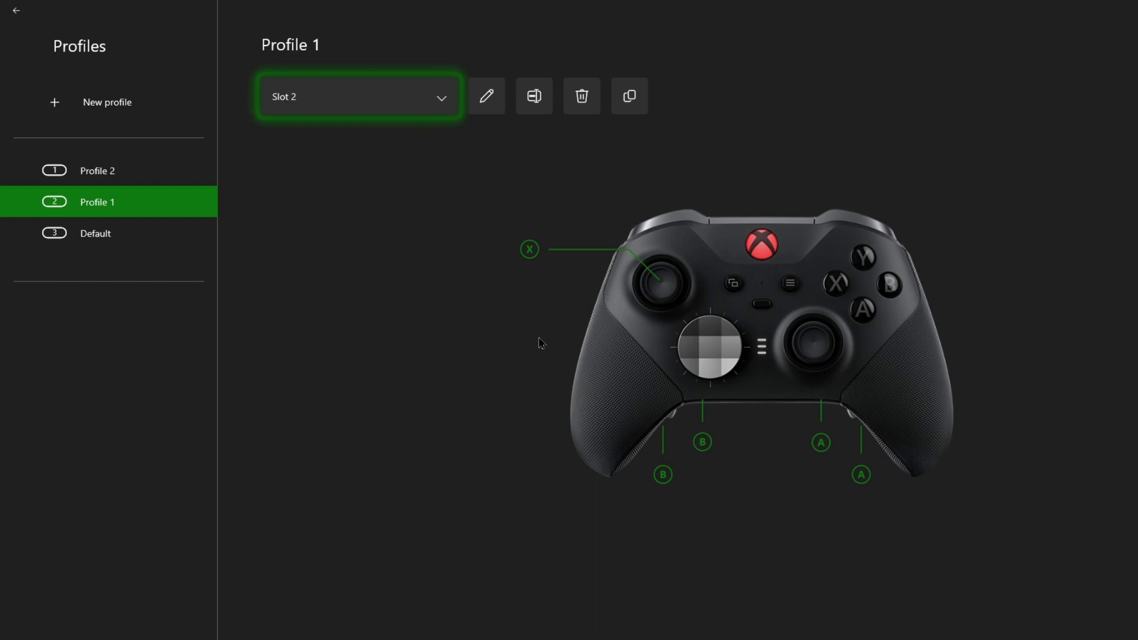
mouse_move(639, 260)
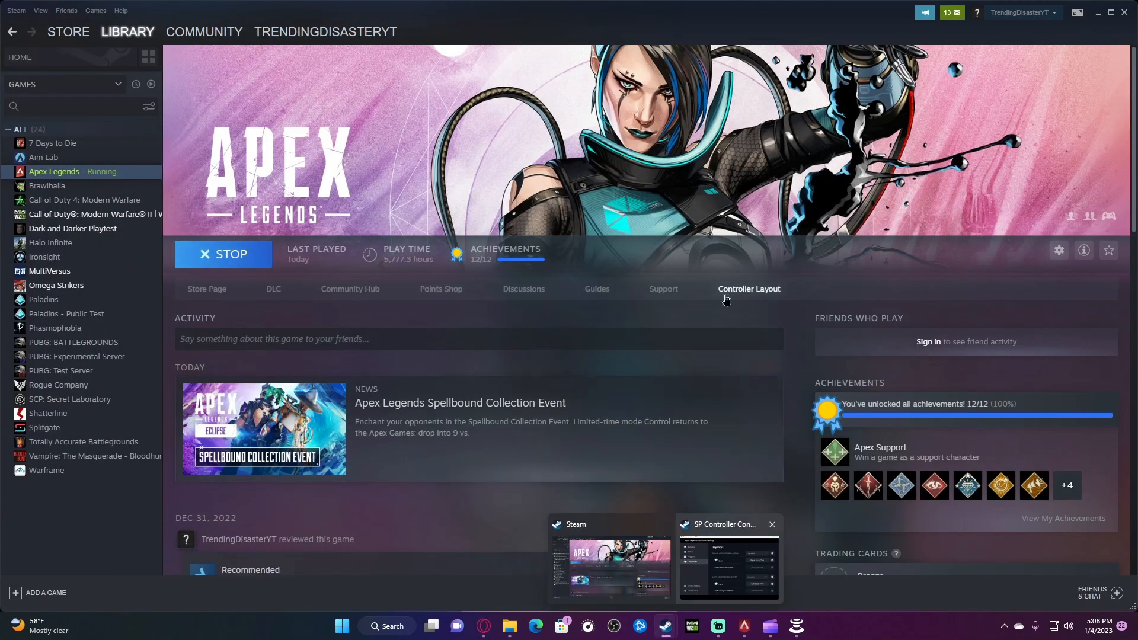
mouse_move(740, 325)
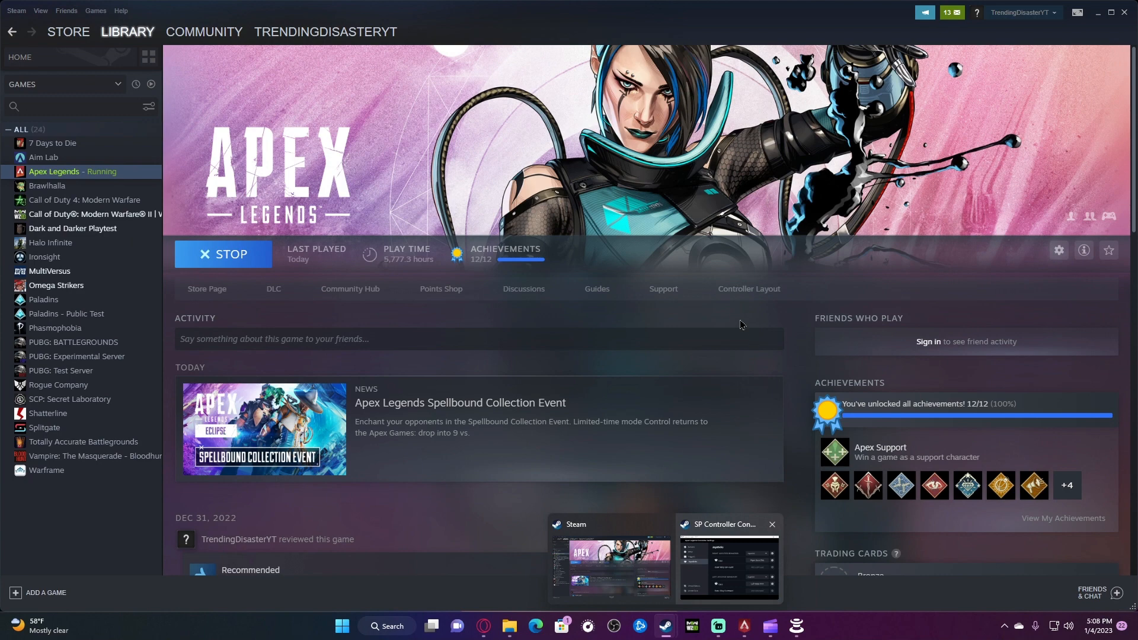
mouse_move(748, 289)
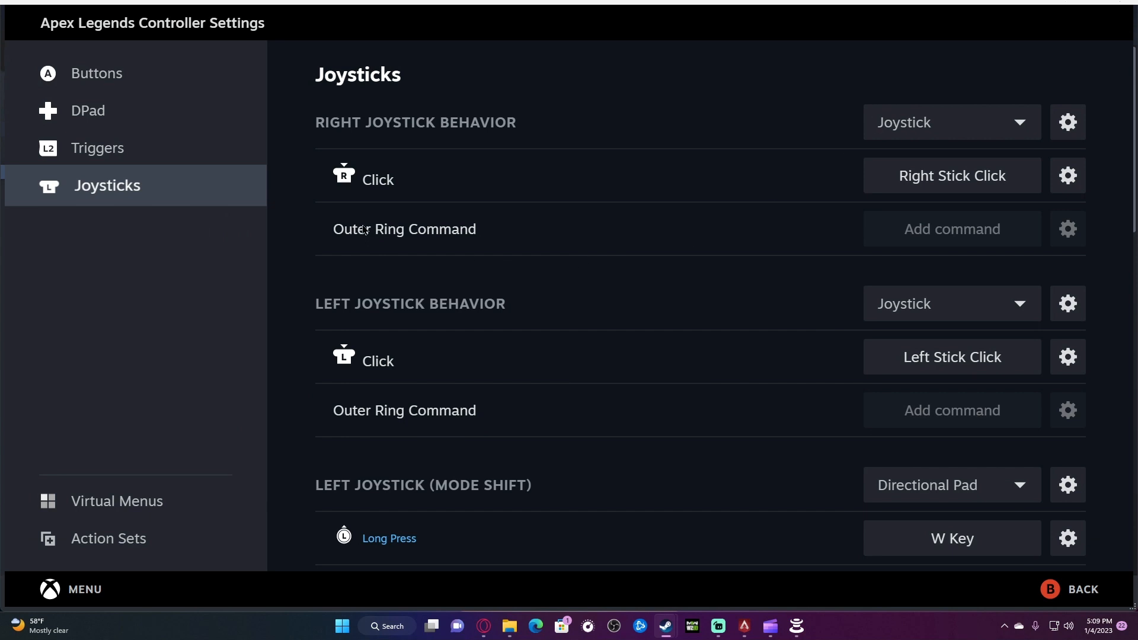
click(92, 110)
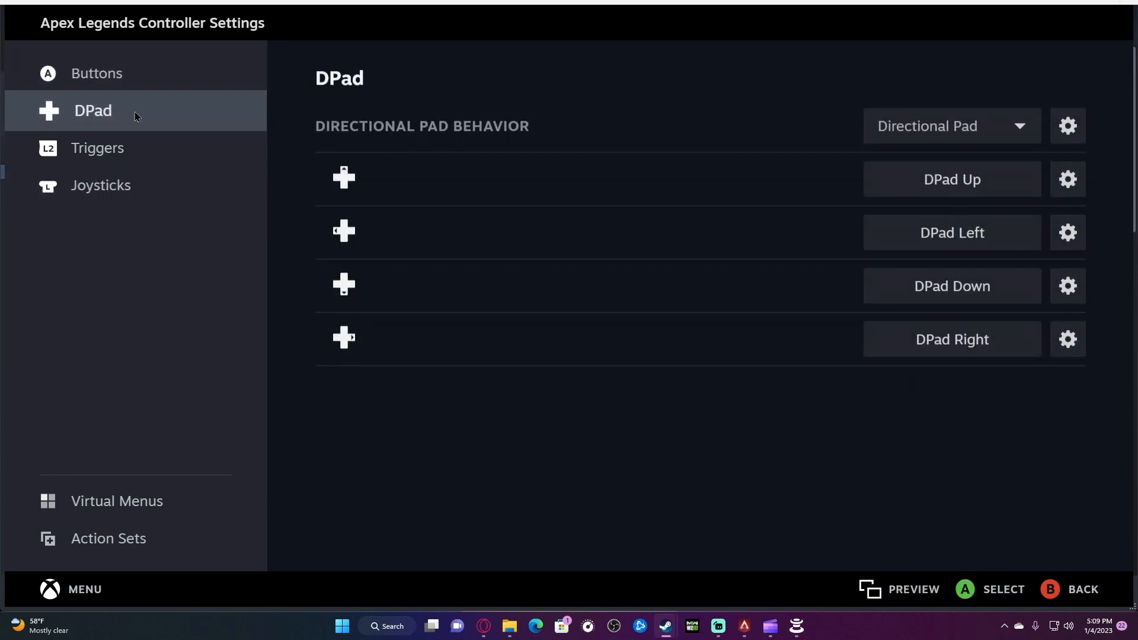
click(97, 149)
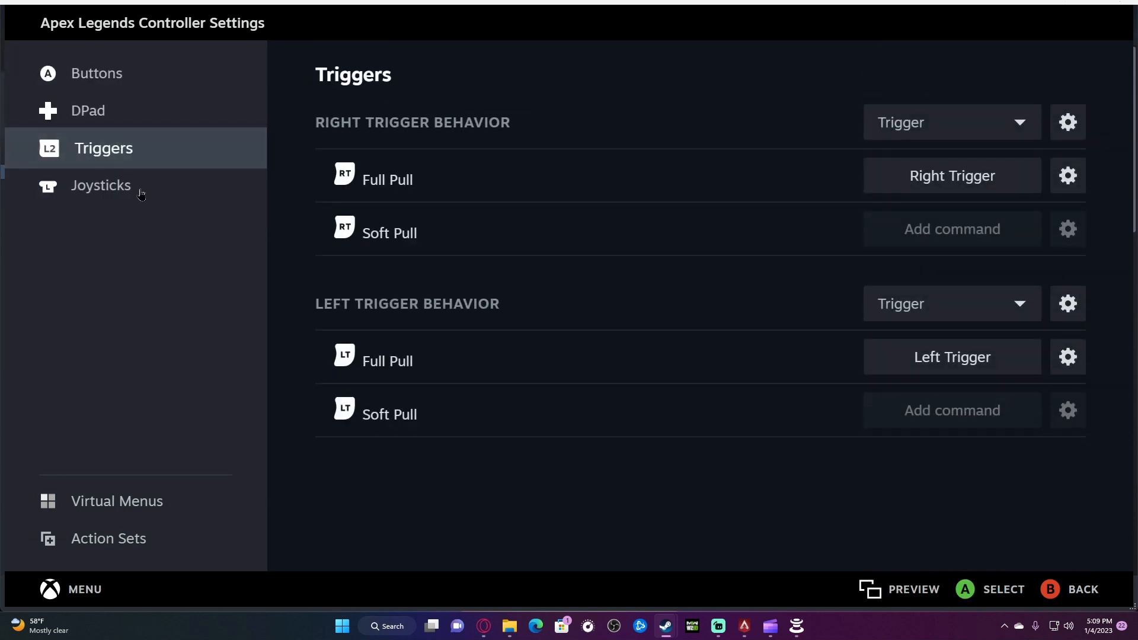
click(101, 184)
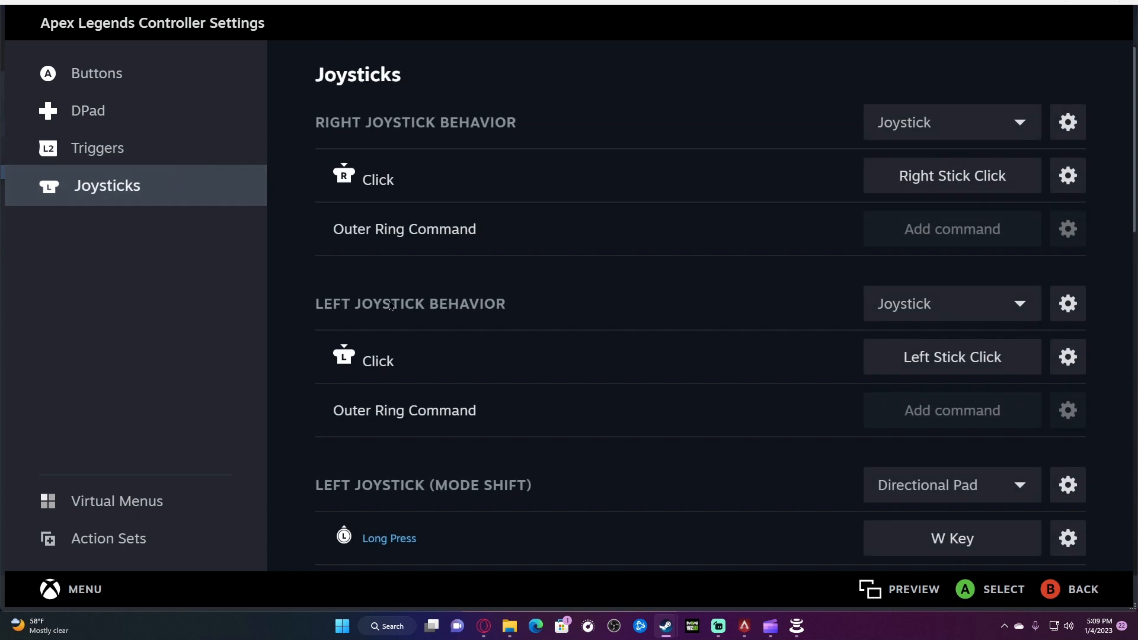
scroll(down, 3)
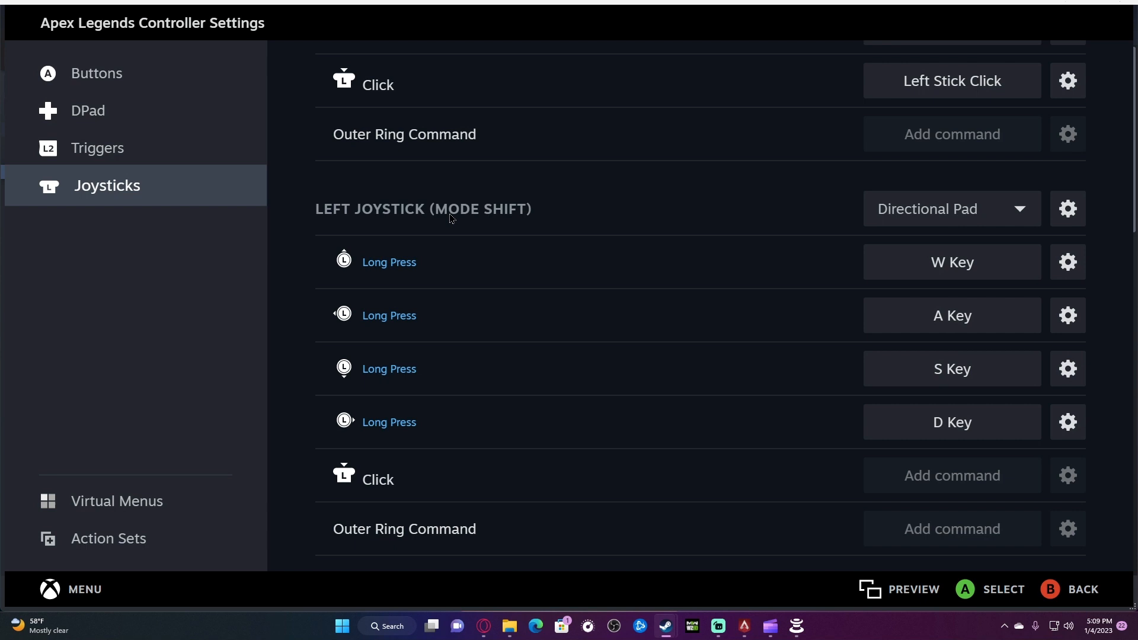
click(951, 209)
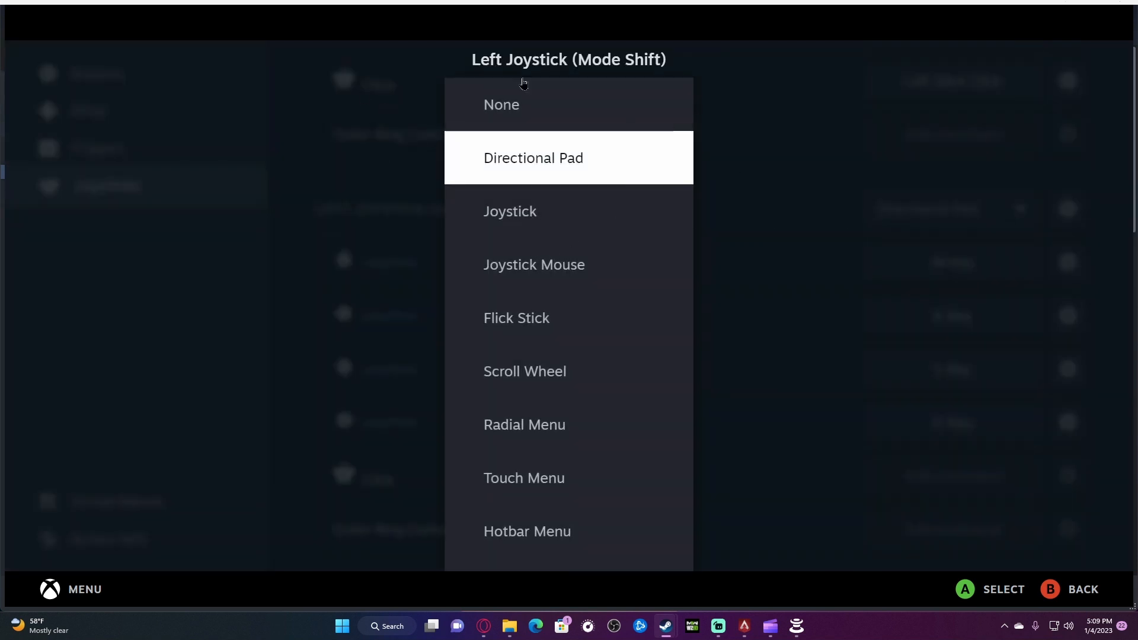
click(532, 158)
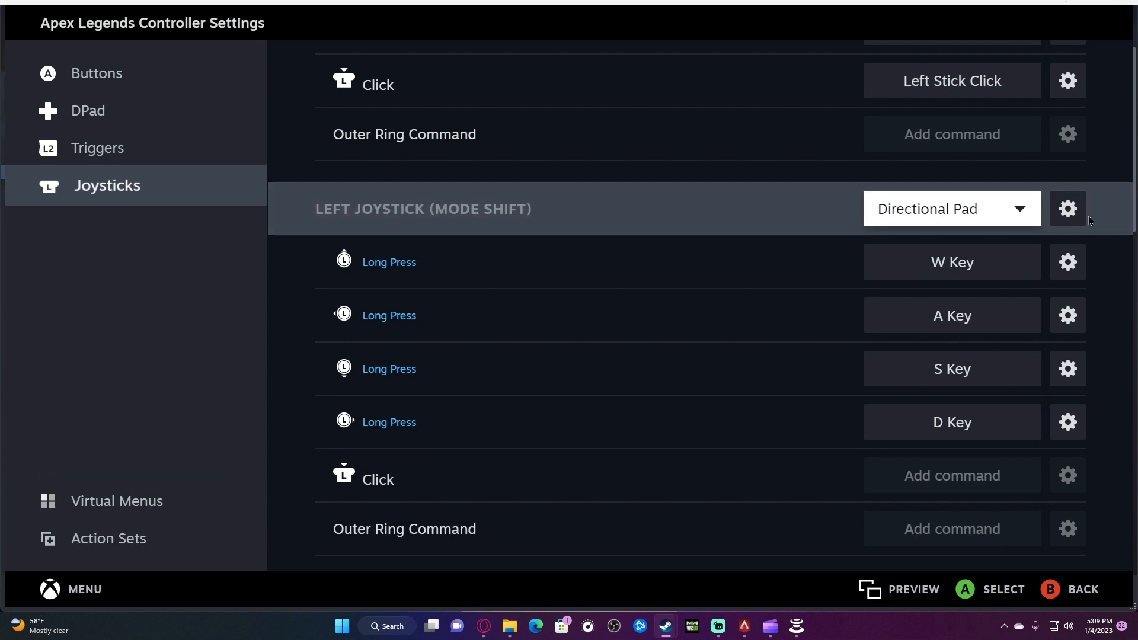
click(1068, 209)
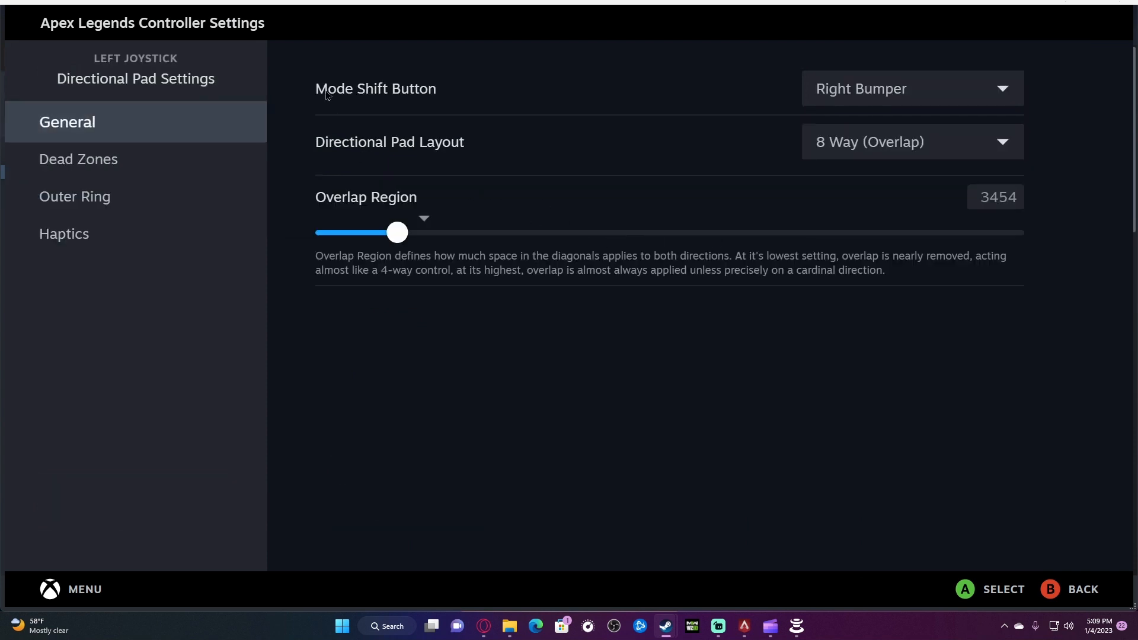
mouse_move(896, 54)
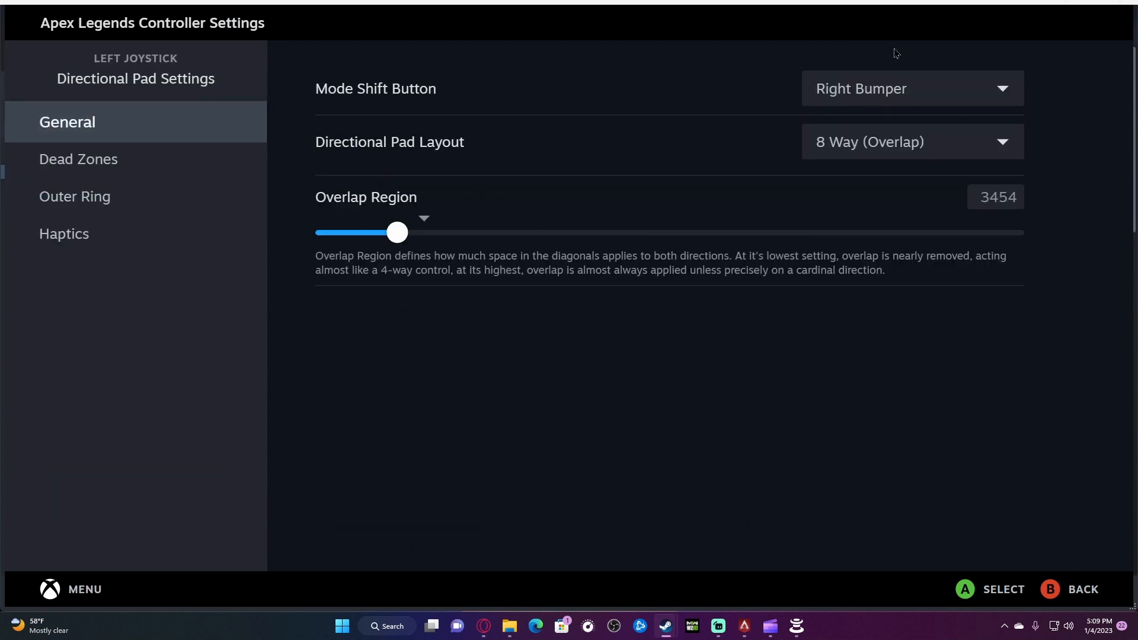
mouse_move(836, 87)
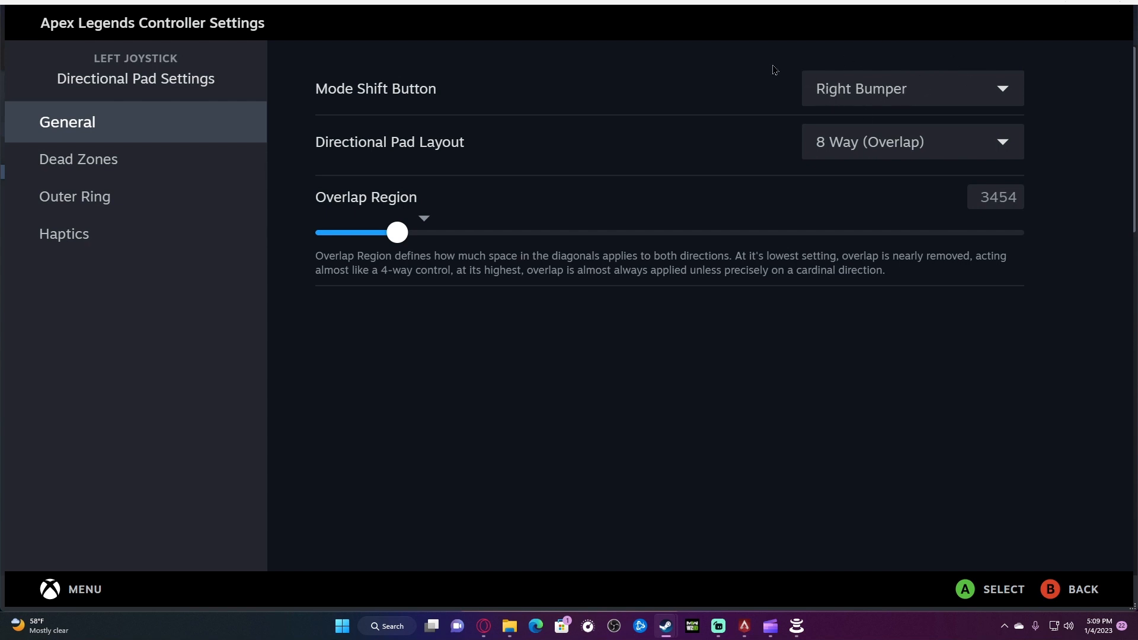
mouse_move(365, 236)
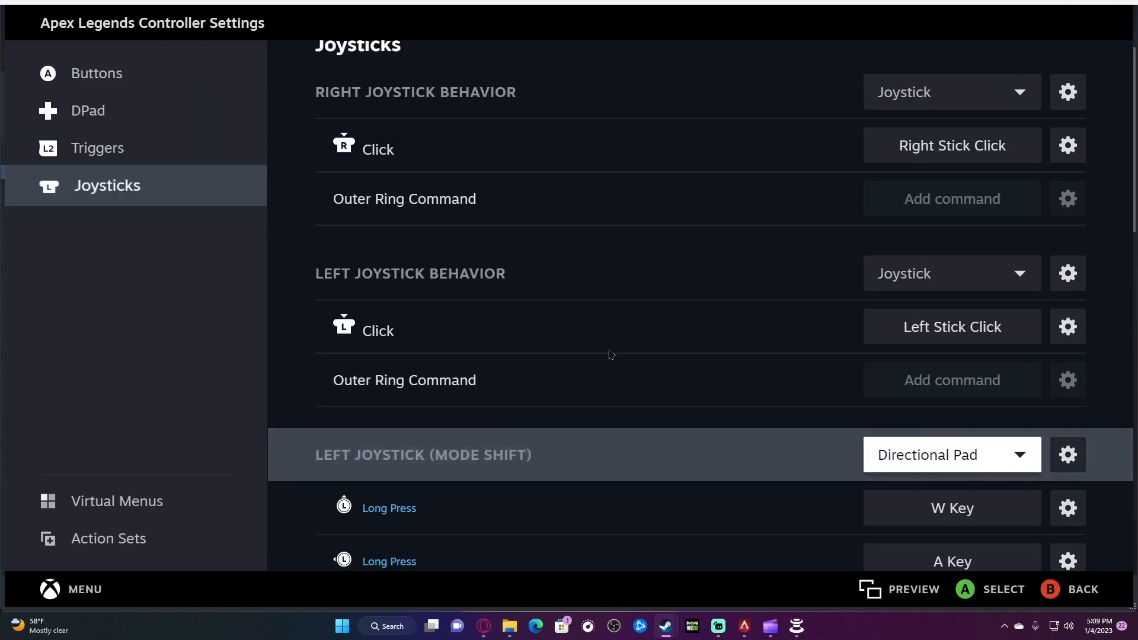
Scroll down the Joysticks page to the Left Joystick (Mode Shift) W Key entry.
scroll(down, 3)
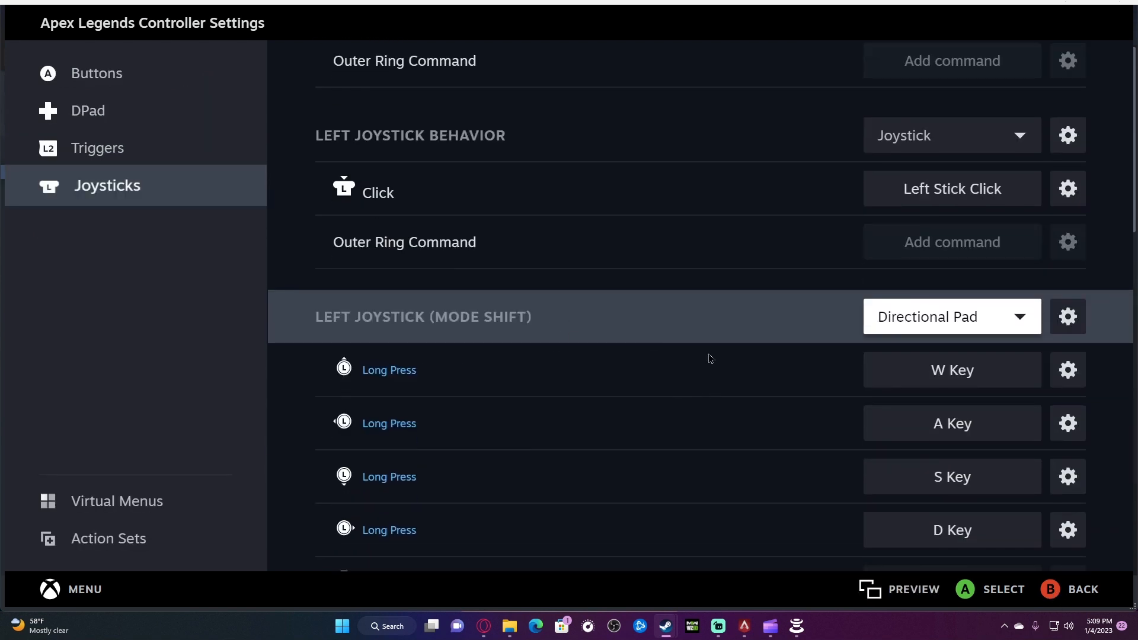
scroll(down, 3)
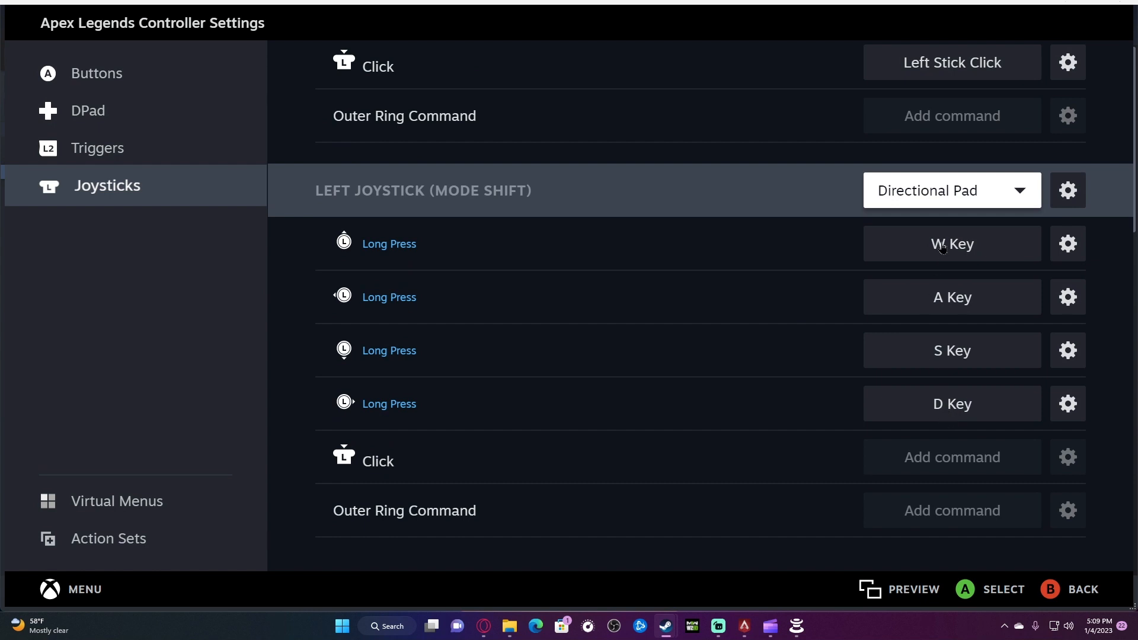
mouse_move(925, 458)
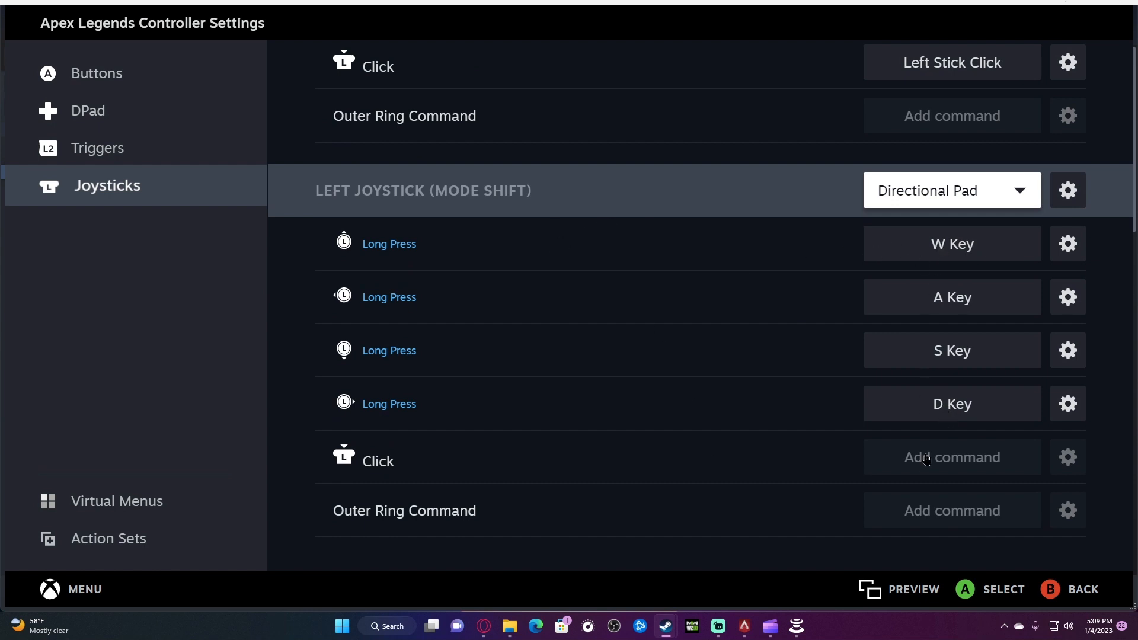
mouse_move(922, 373)
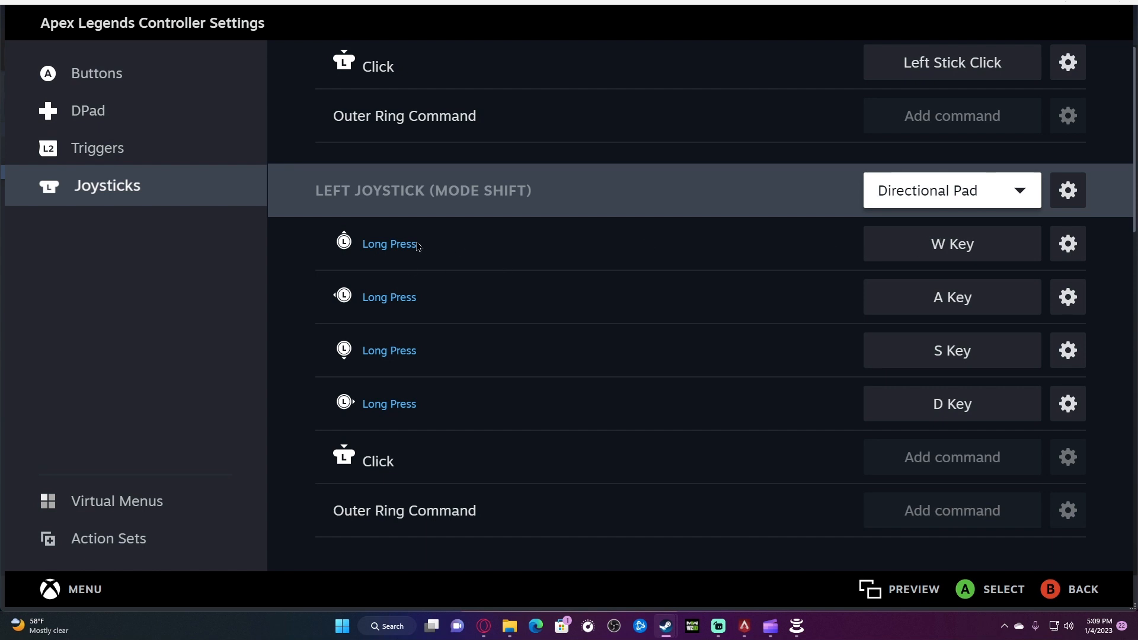
mouse_move(334, 250)
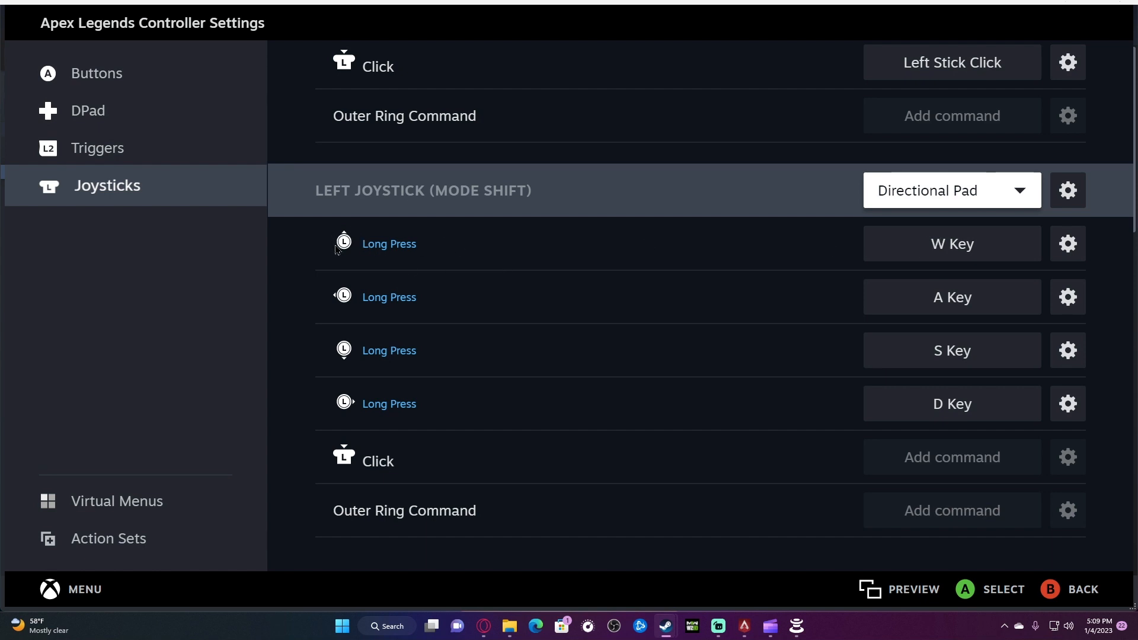
mouse_move(435, 250)
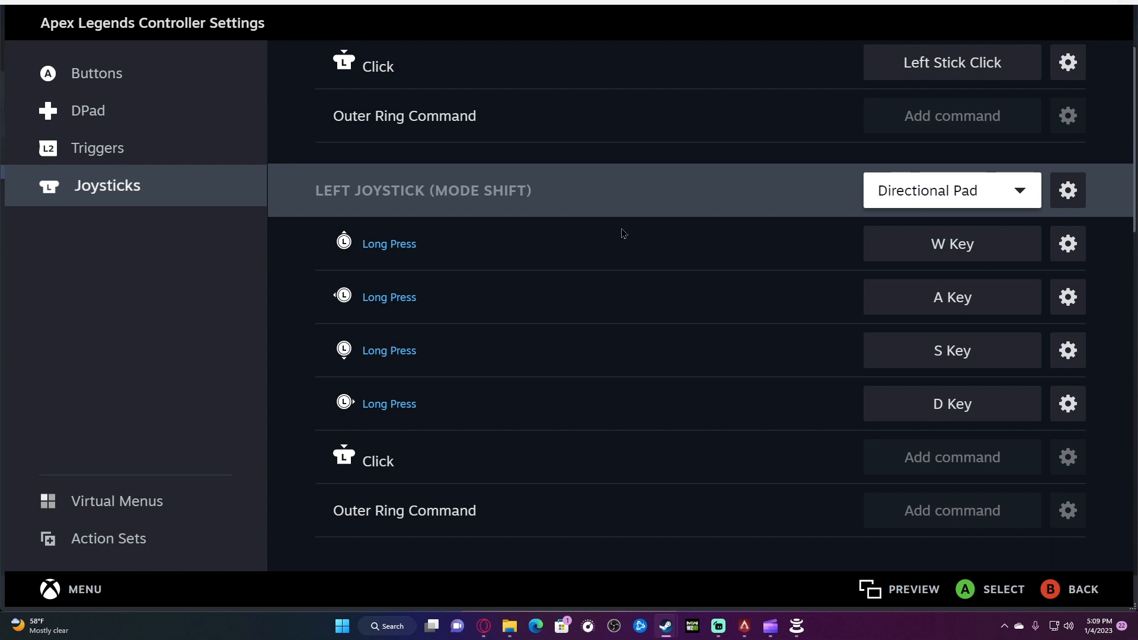
mouse_move(617, 240)
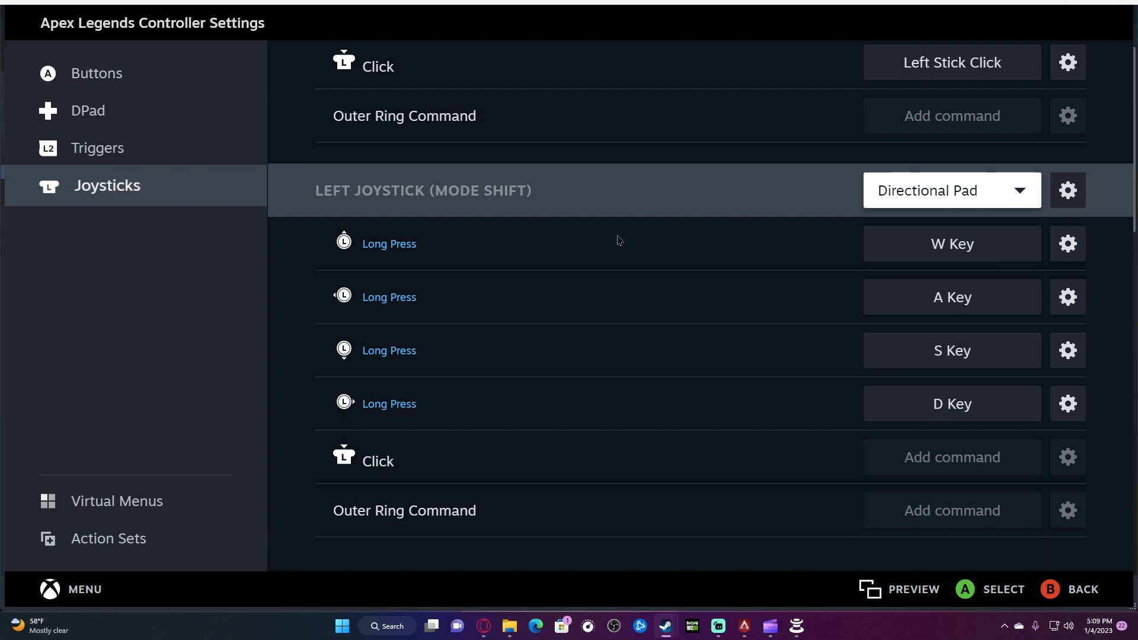
mouse_move(962, 341)
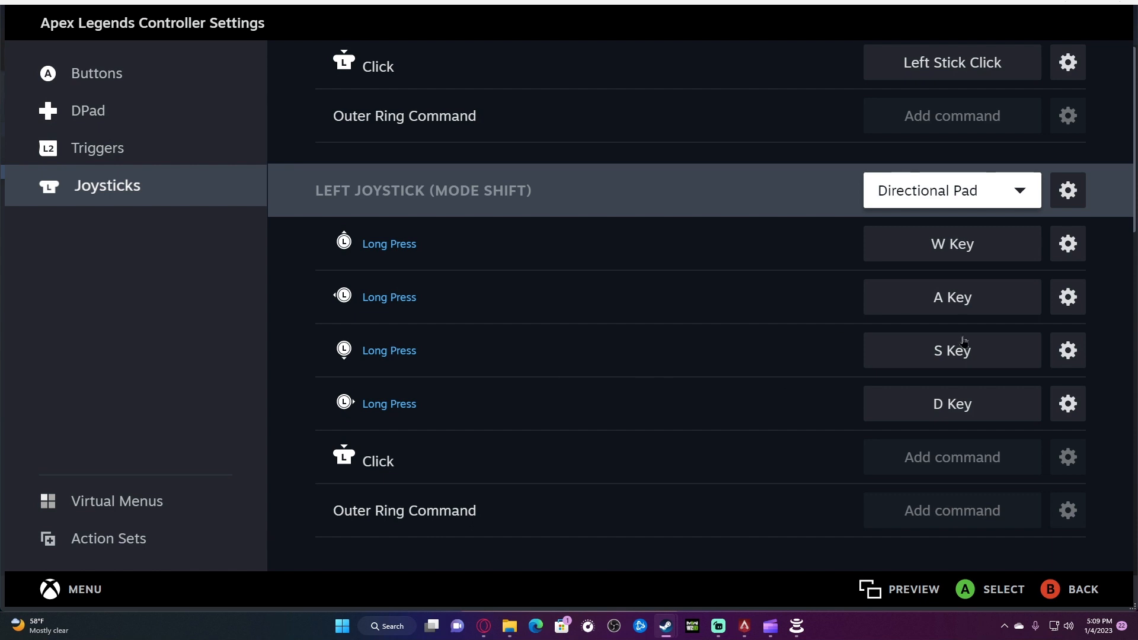
mouse_move(744, 287)
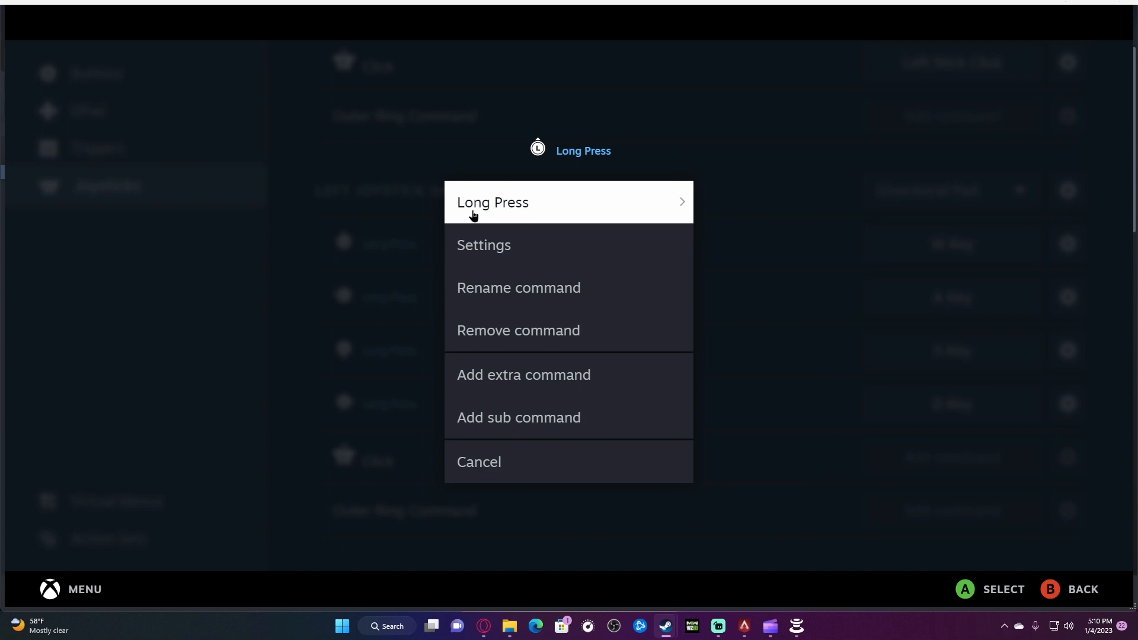
Bring up the W Key long-press settings for turbo repeat, time 0 and rate 10.
click(483, 244)
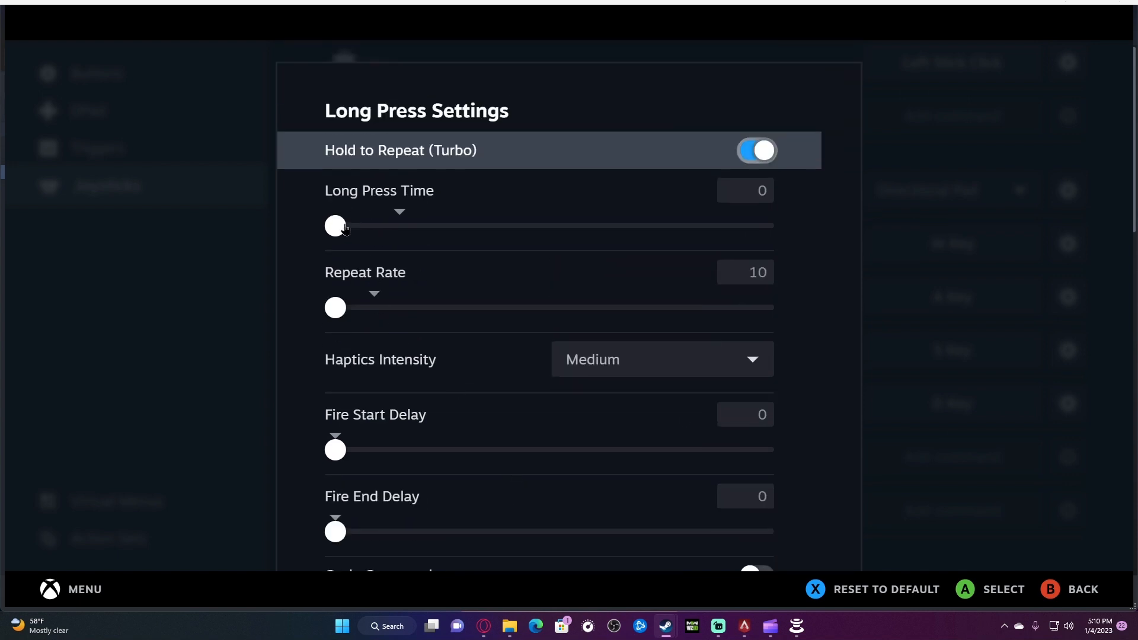
mouse_move(324, 308)
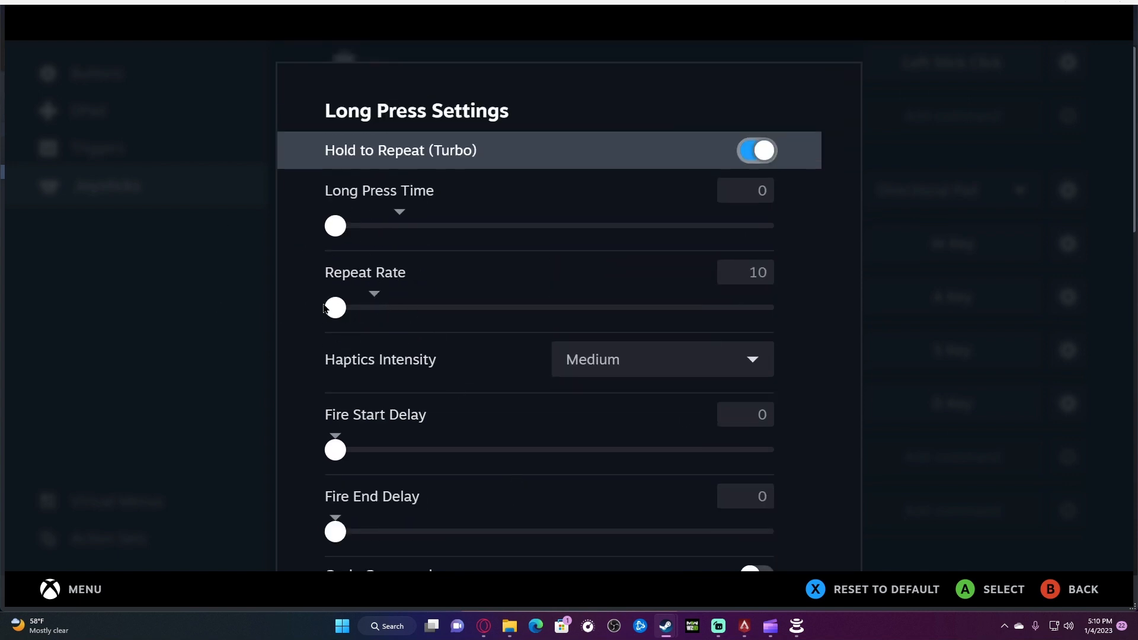
mouse_move(800, 306)
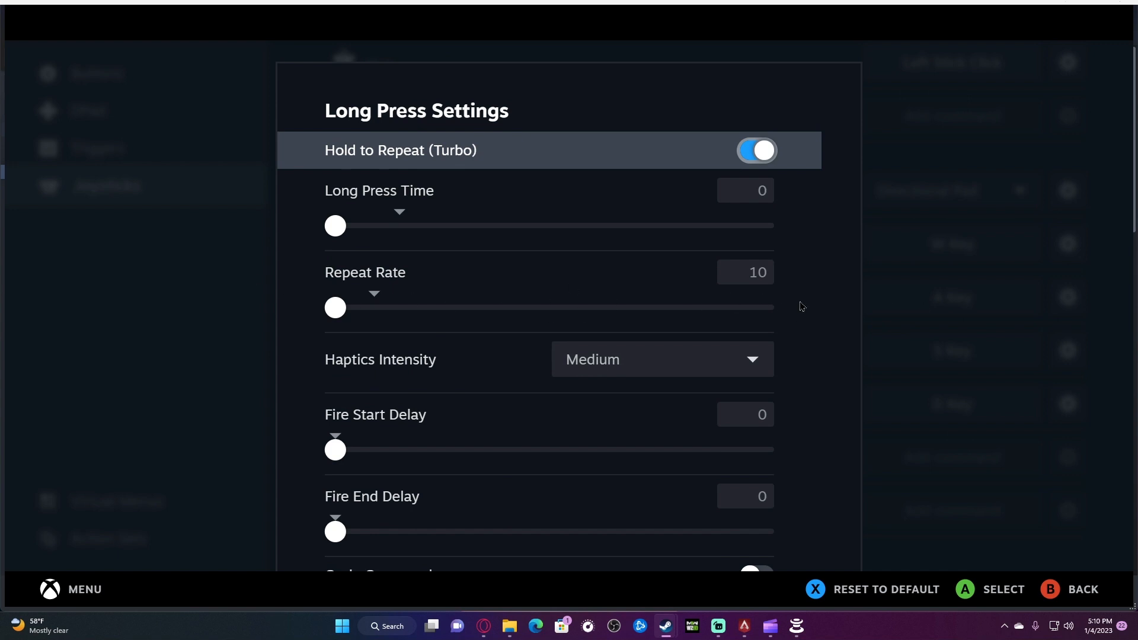
mouse_move(392, 308)
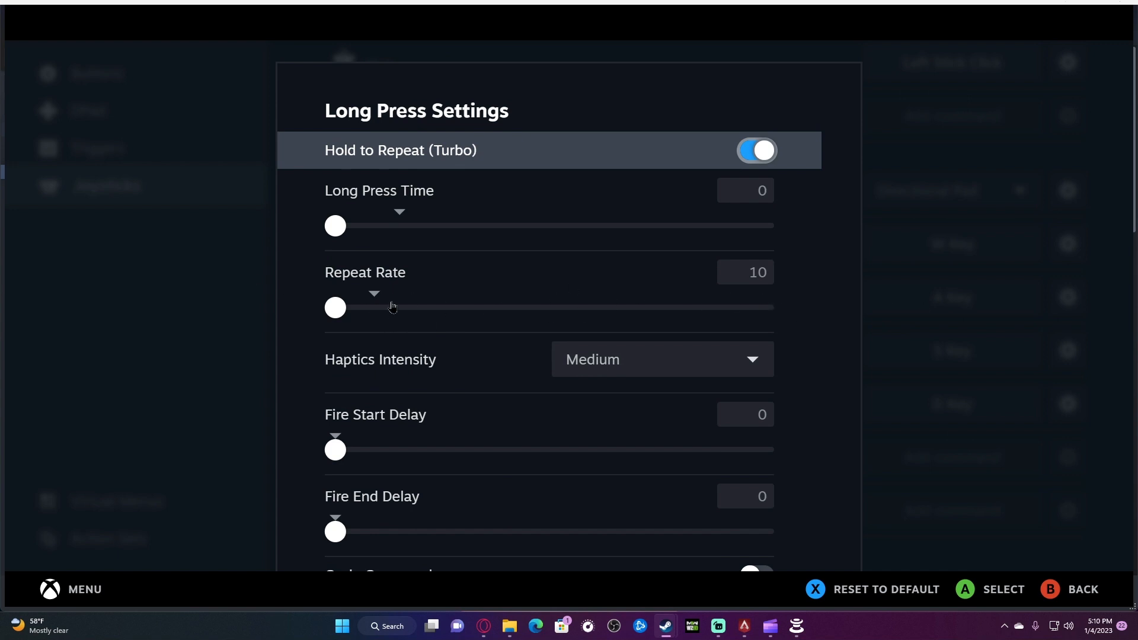
mouse_move(751, 325)
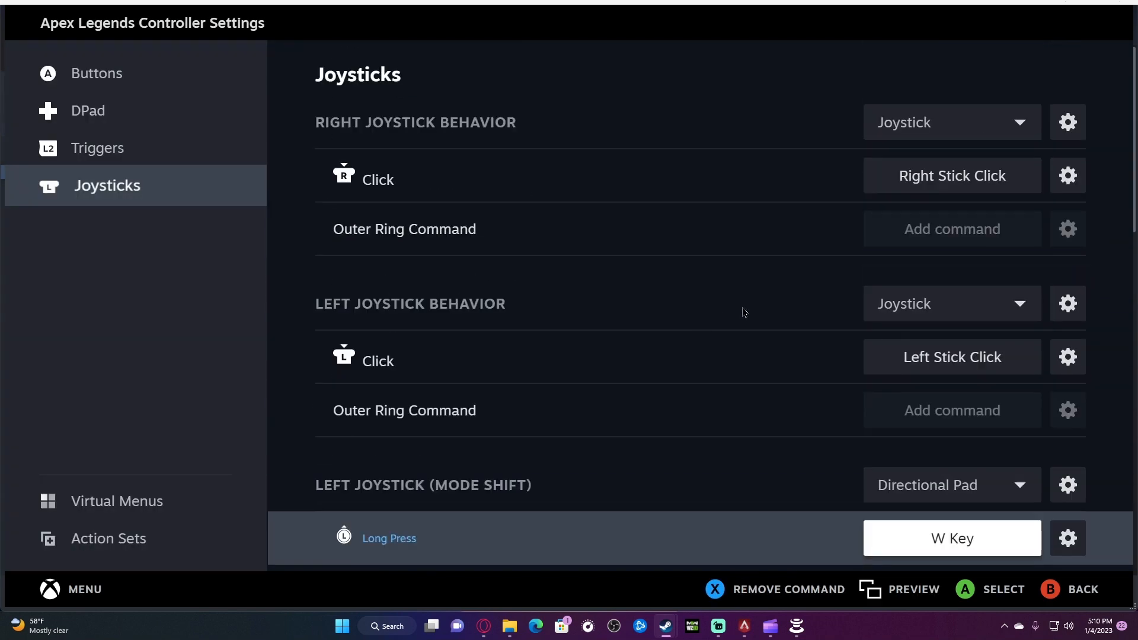
Scroll through the mode-shift bindings to review the W, A, S and D long presses.
scroll(down, 3)
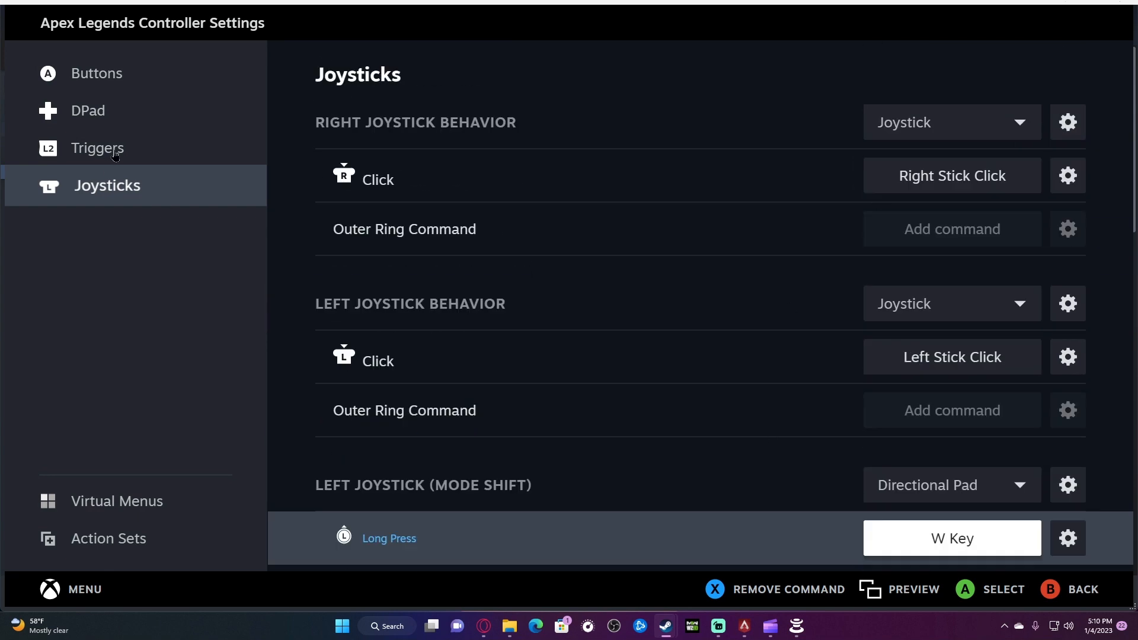
scroll(down, 3)
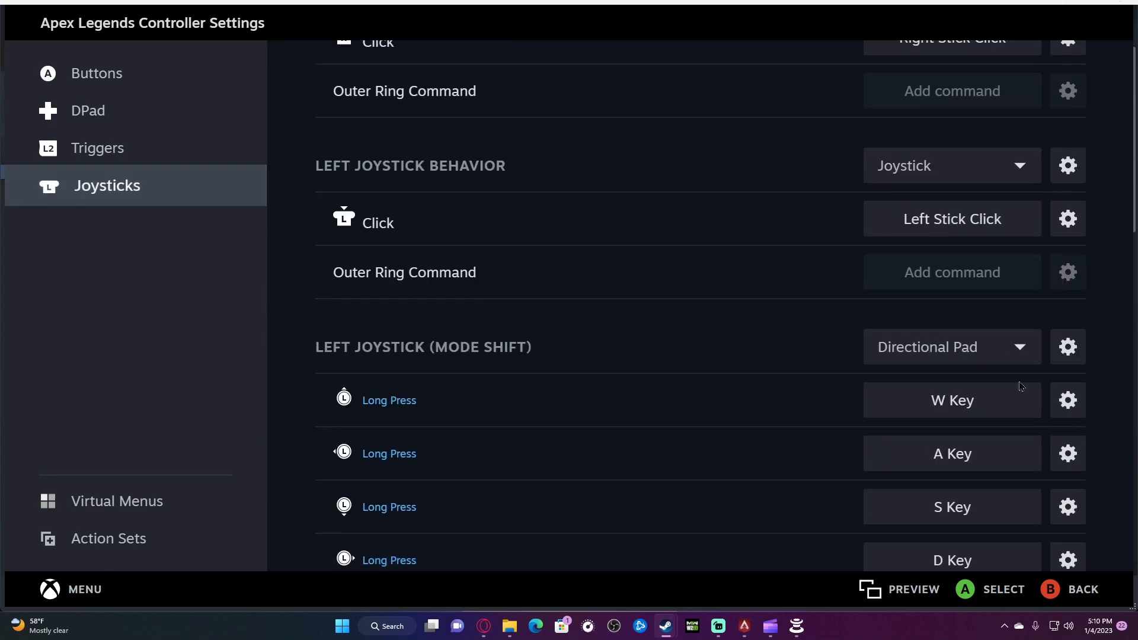
scroll(down, 3)
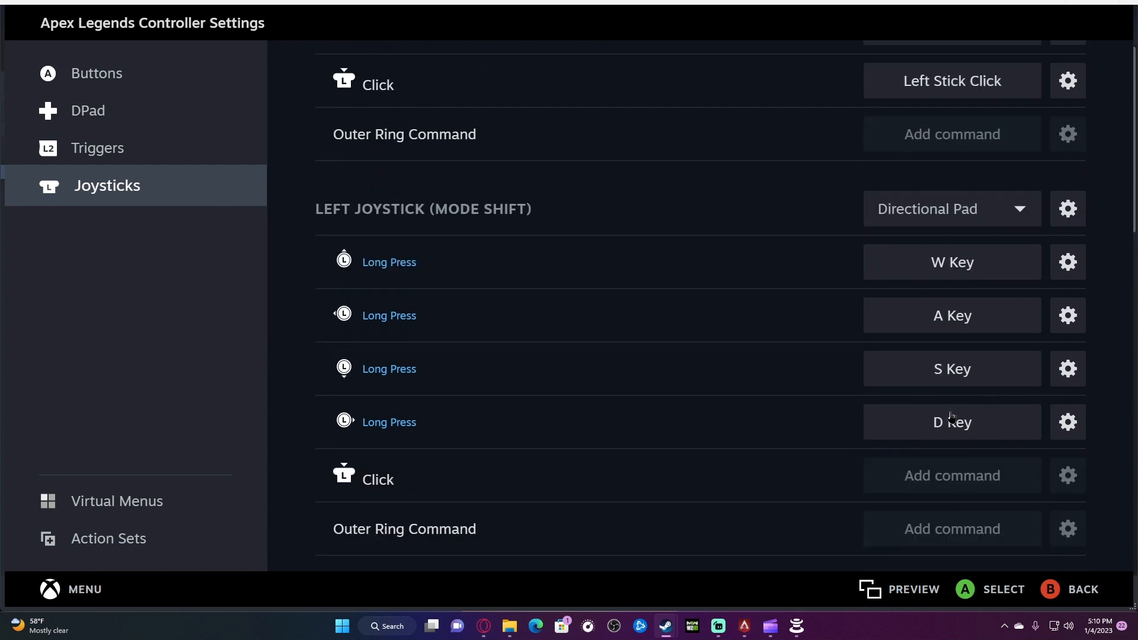
mouse_move(762, 561)
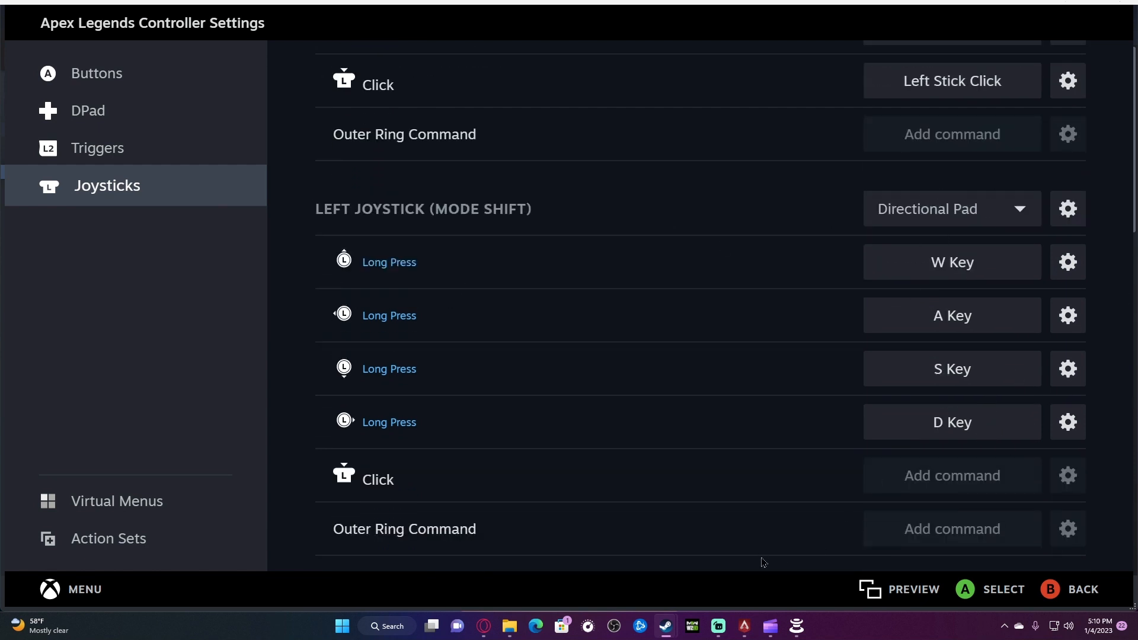
mouse_move(795, 625)
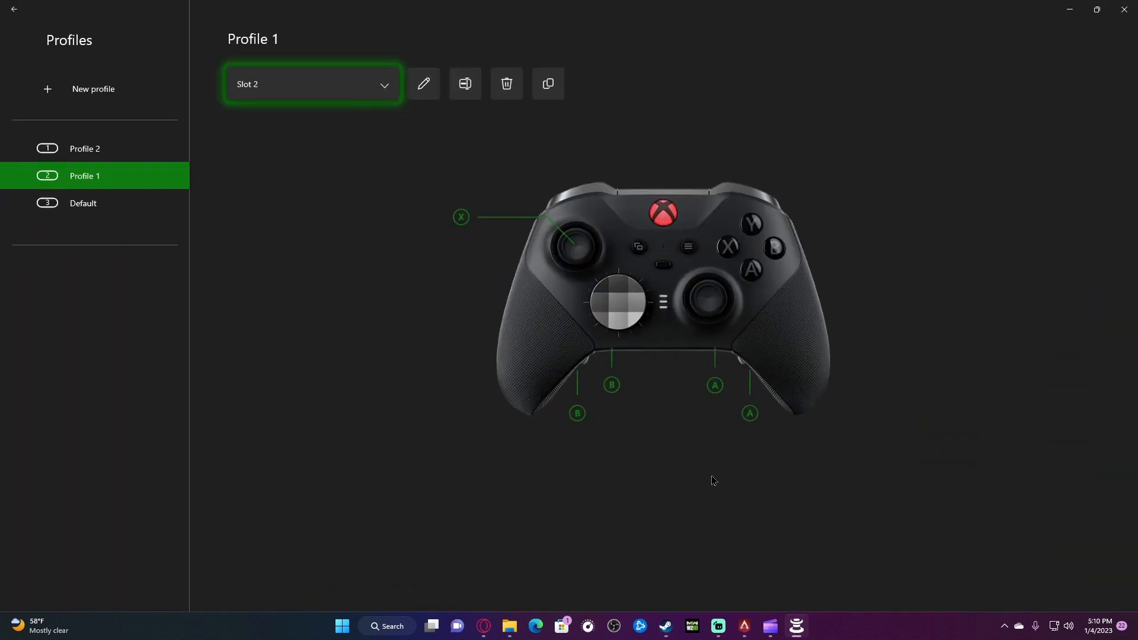
mouse_move(333, 228)
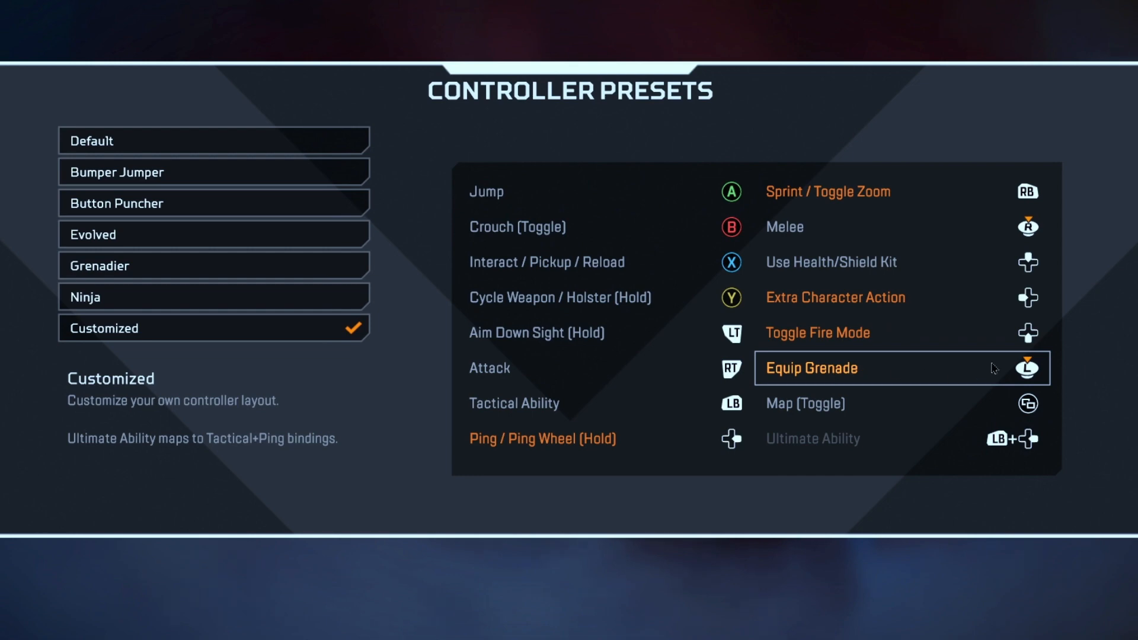
mouse_move(830, 442)
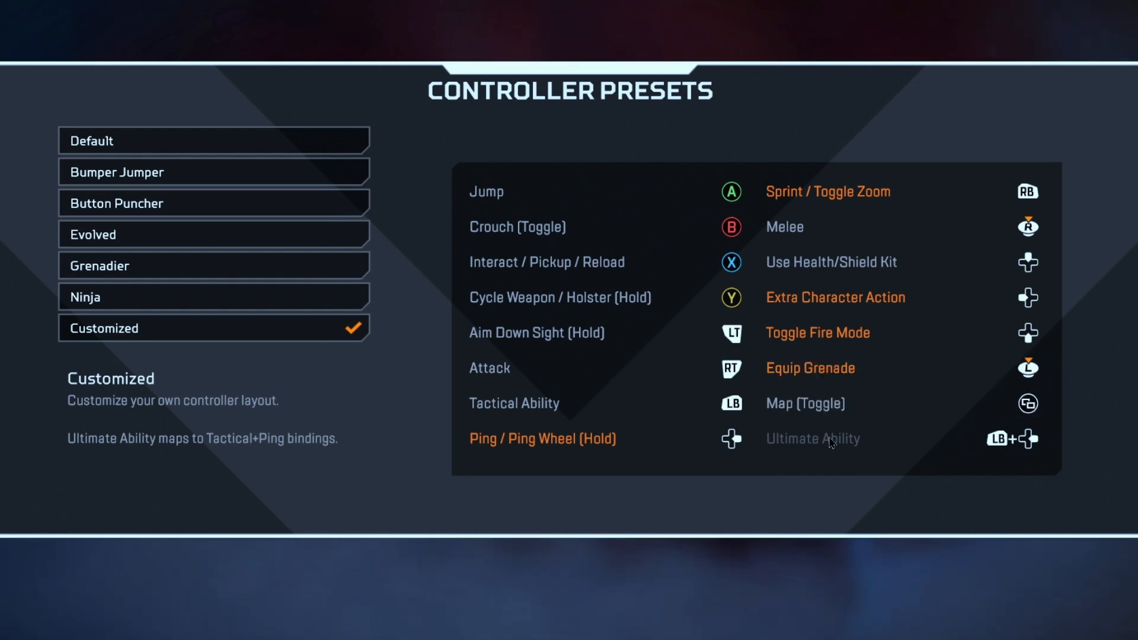
mouse_move(403, 376)
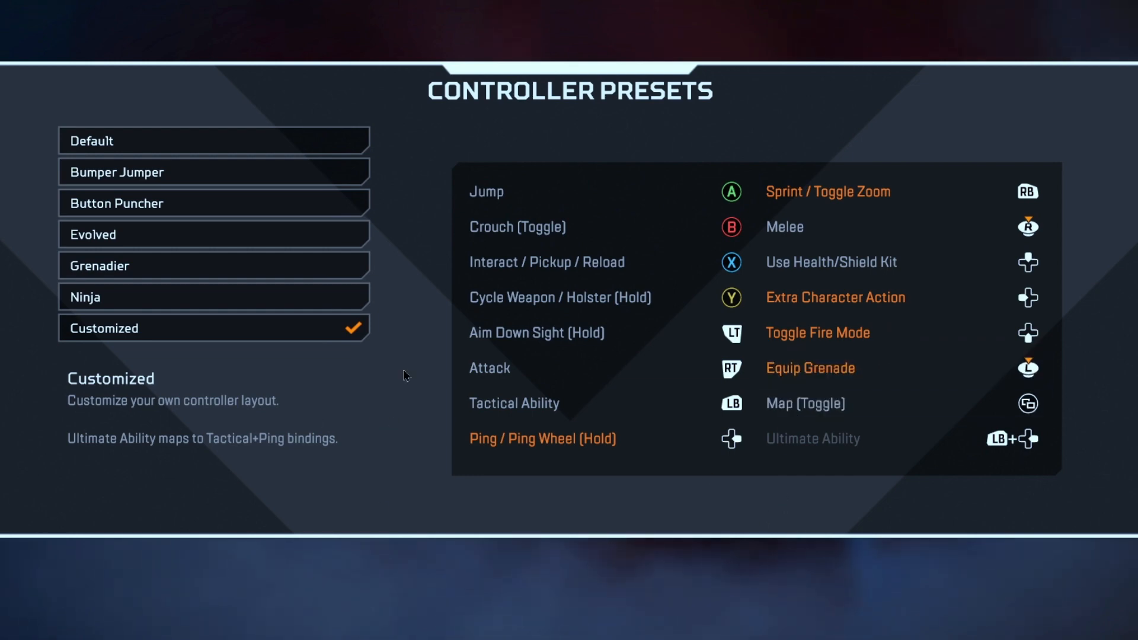
mouse_move(678, 554)
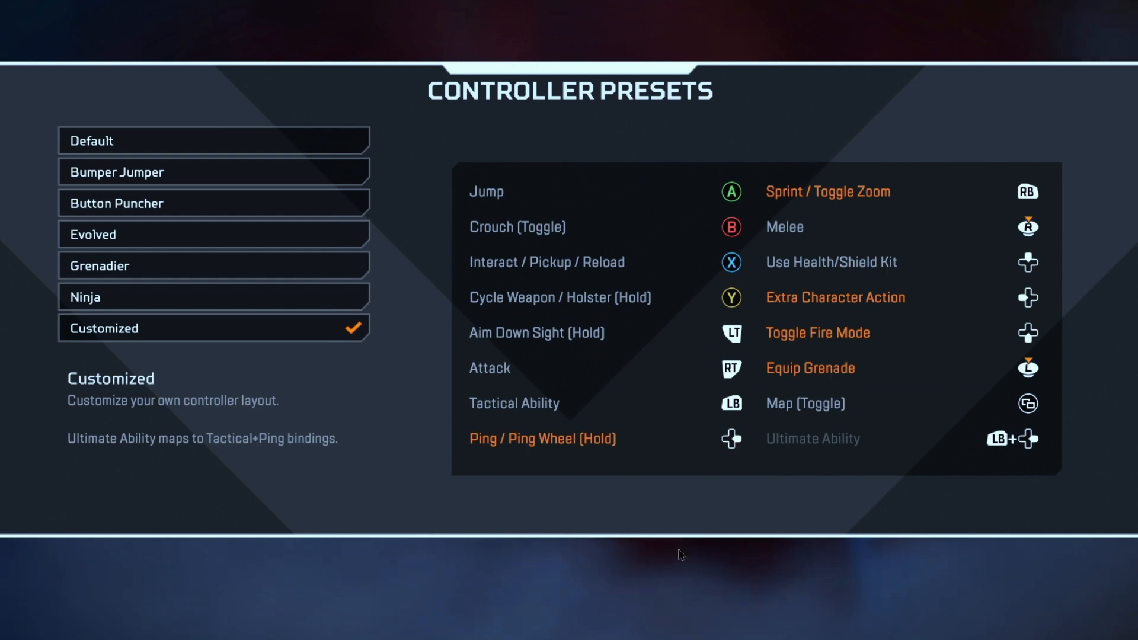
mouse_move(710, 513)
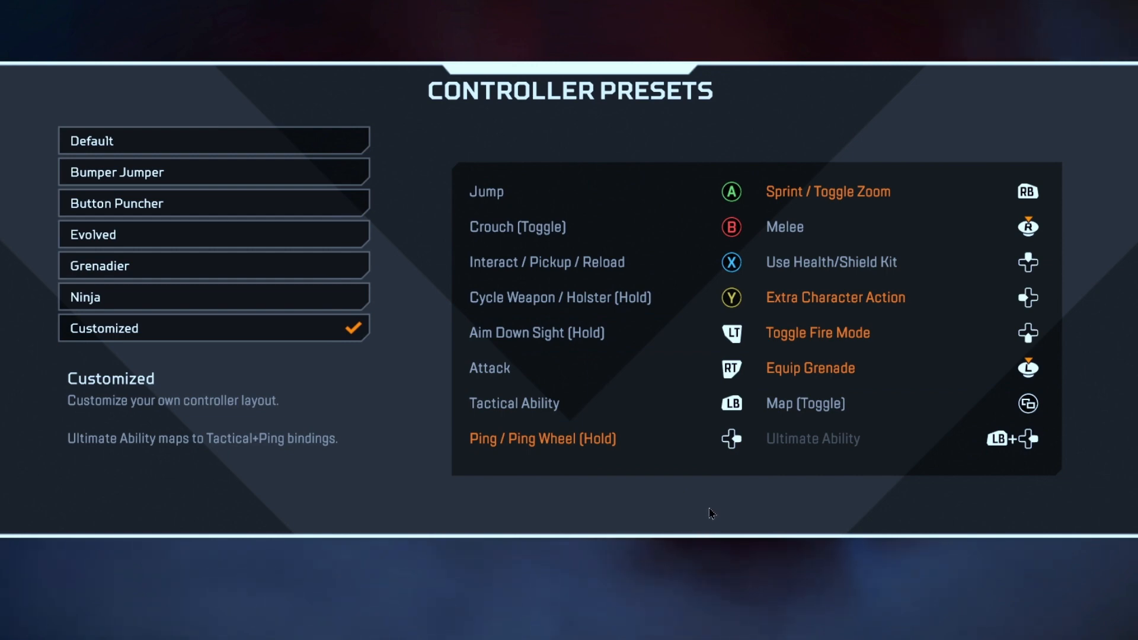